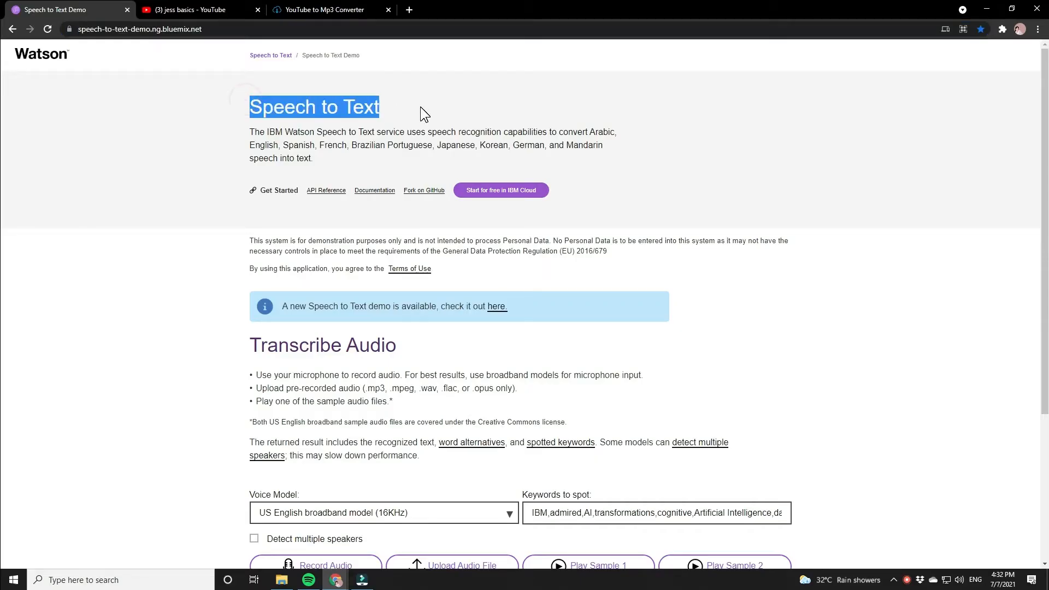
# Step: Upload the GMAIL HACK MP3 from Downloads to Watson for transcription
pyautogui.scroll(-3)
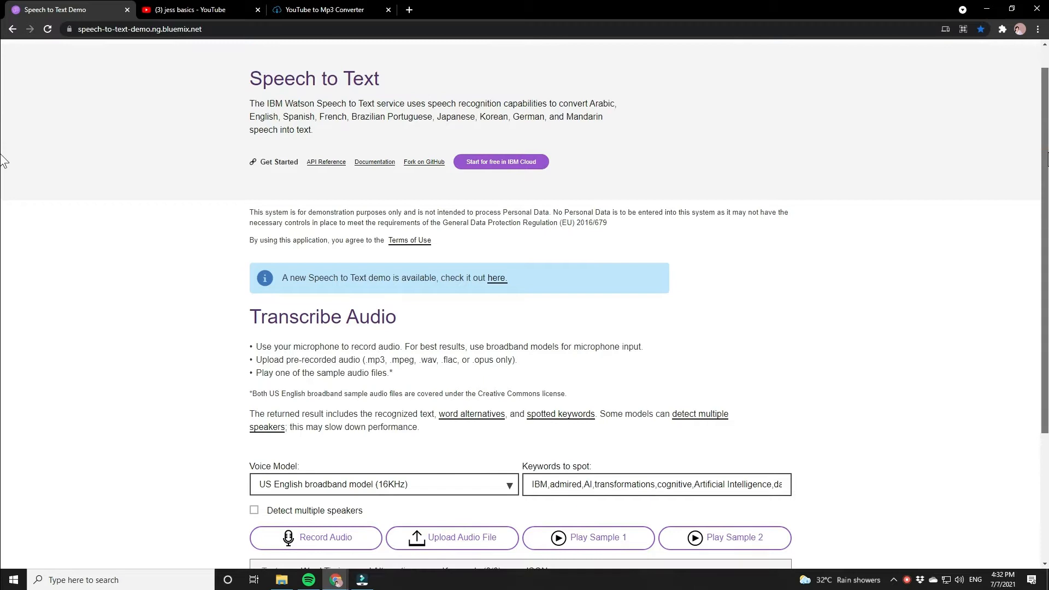
pyautogui.scroll(-3)
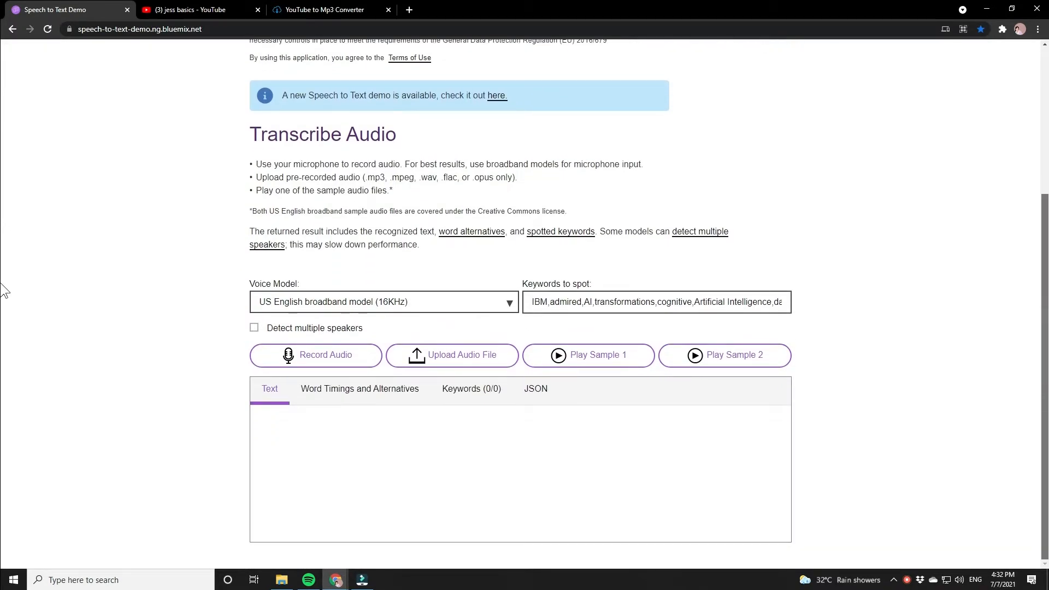
pyautogui.scroll(-3)
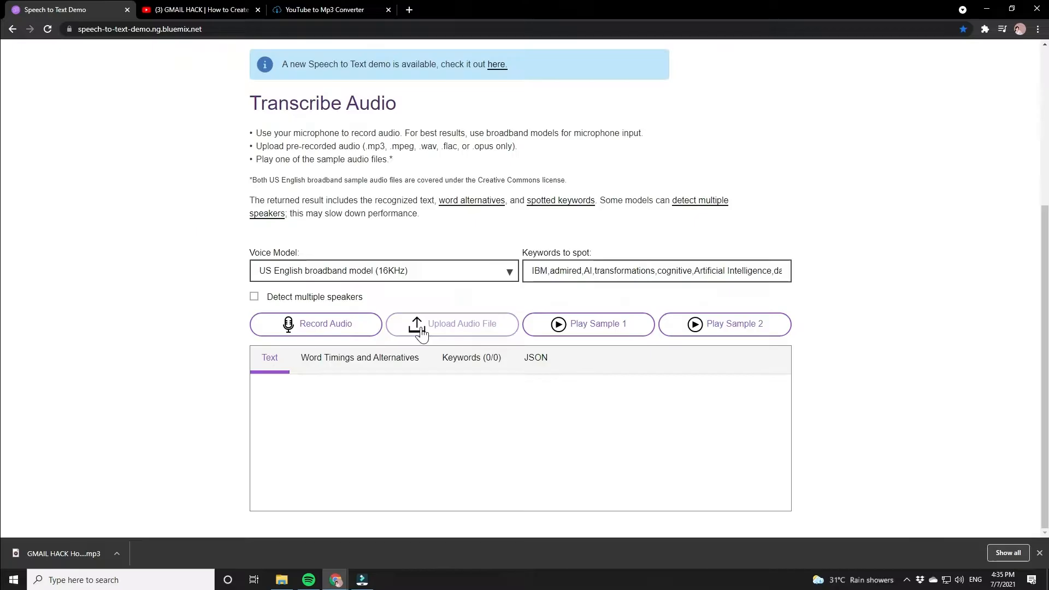
pyautogui.click(451, 323)
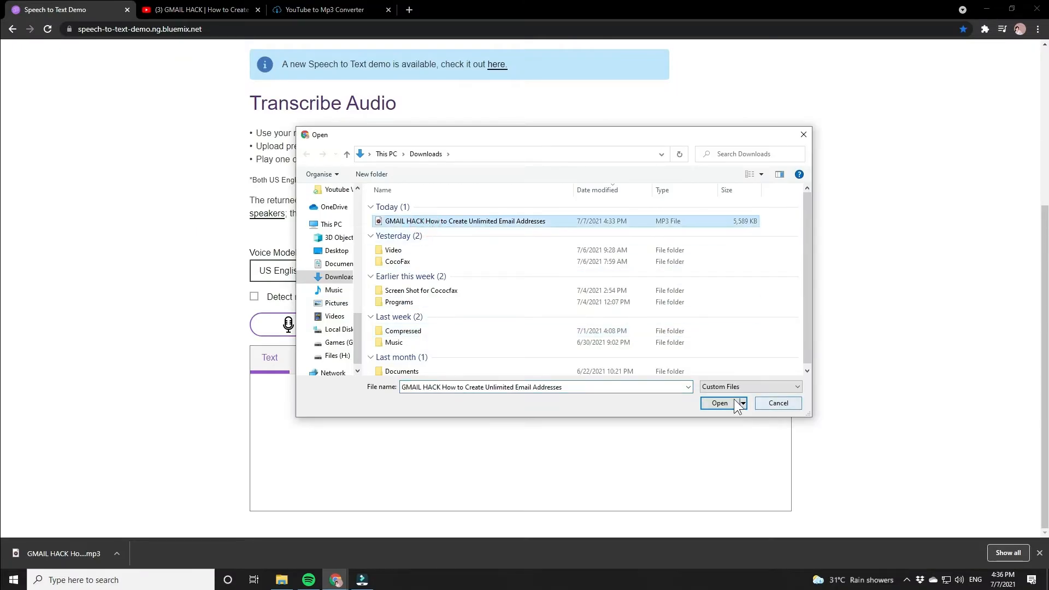
pyautogui.click(719, 403)
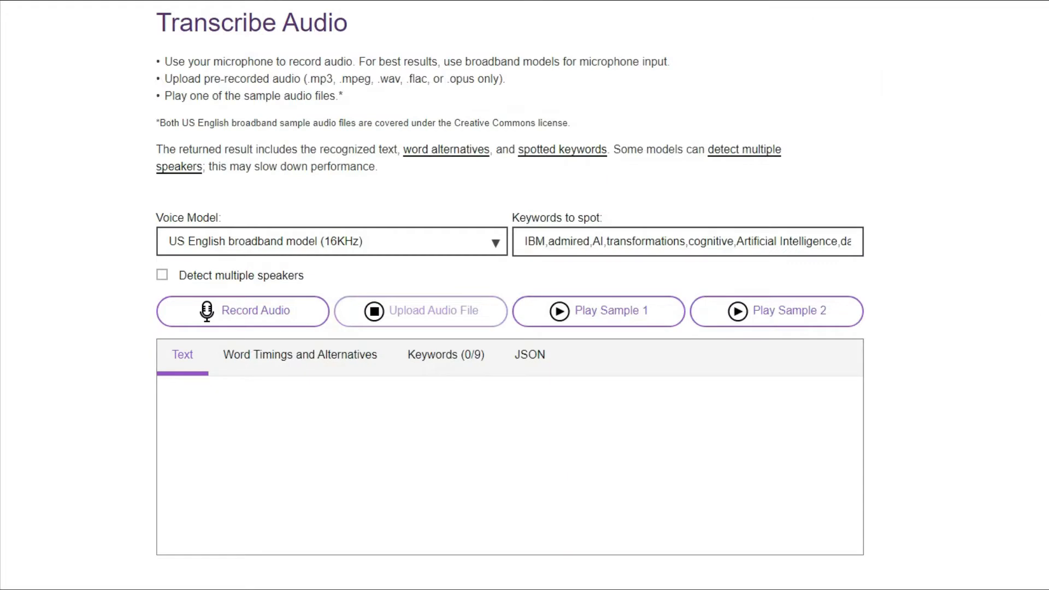
# Step: Copy the Watson transcript and paste it into a new Google Docs document
pyautogui.click(597, 310)
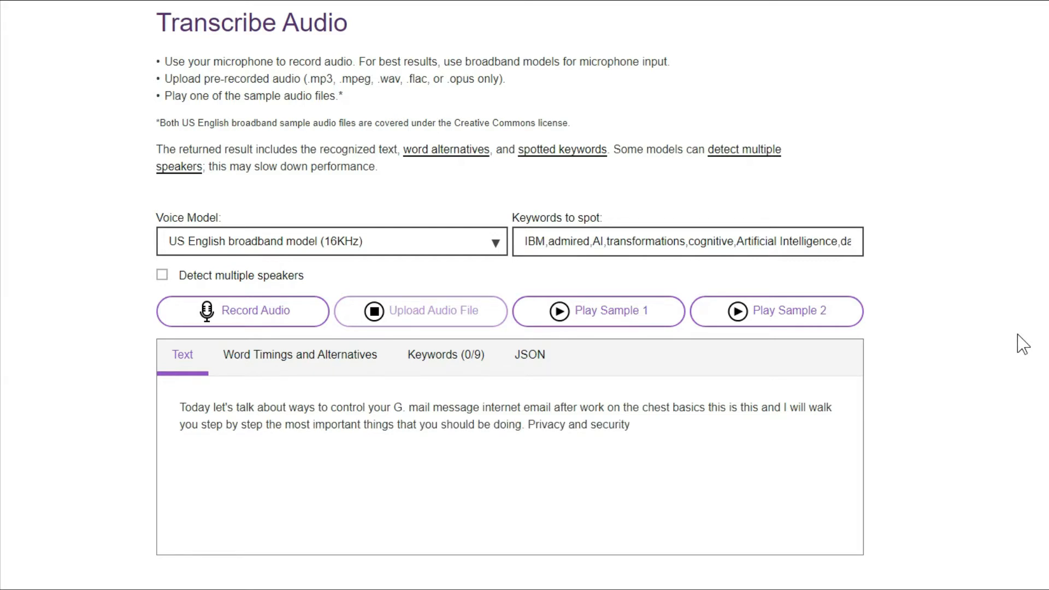
pyautogui.scroll(-3)
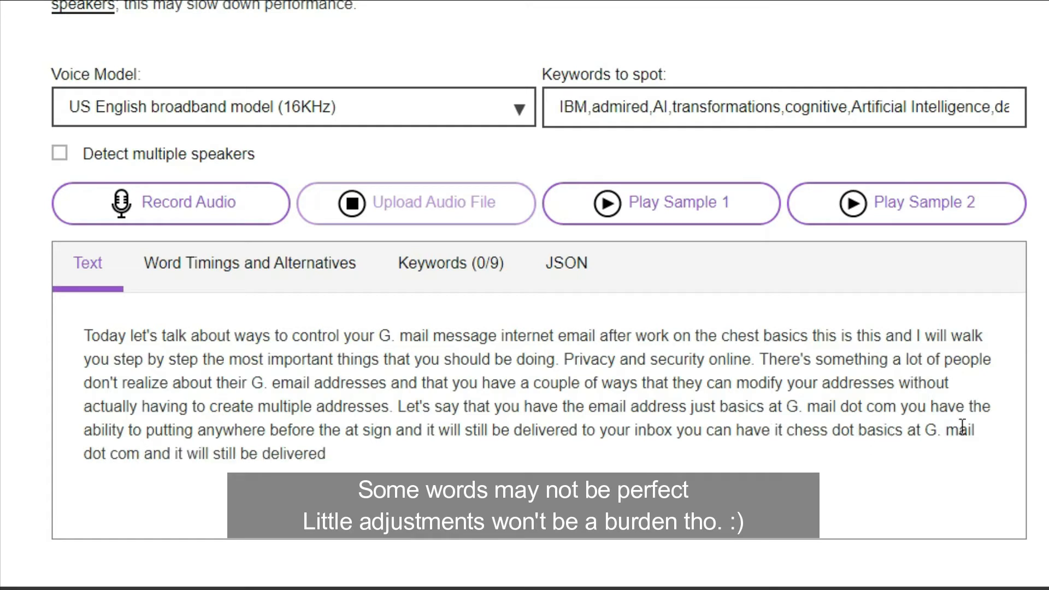
pyautogui.write('to test basic achieve')
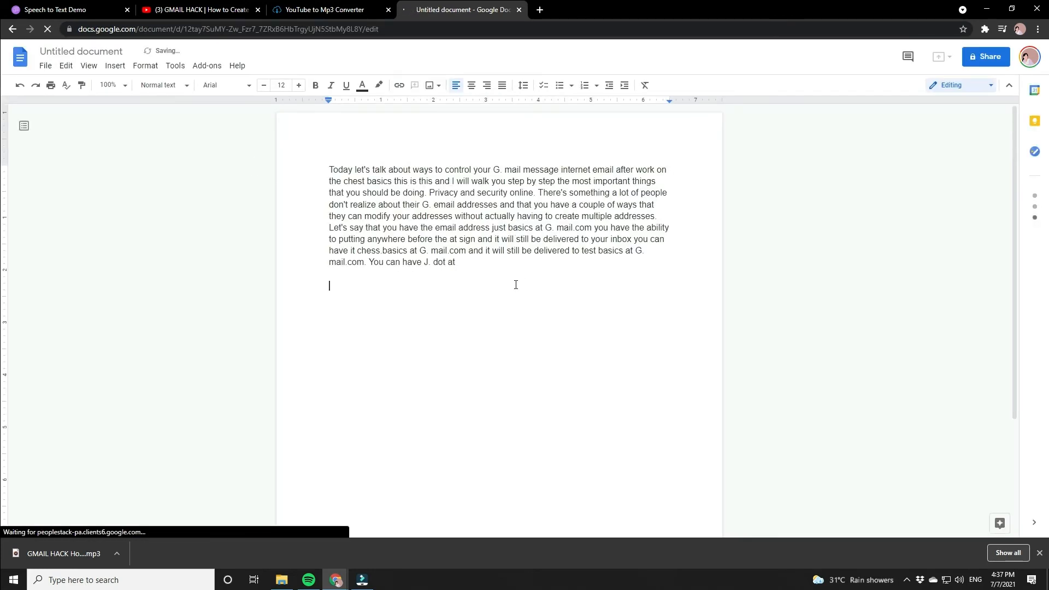
# Step: Add a note below the transcript: 'NOW YOU CAN EDIT YOUR TRANSCIPT HERE SPELLING LOL'
pyautogui.write('NOW YOU CAN EDIT')
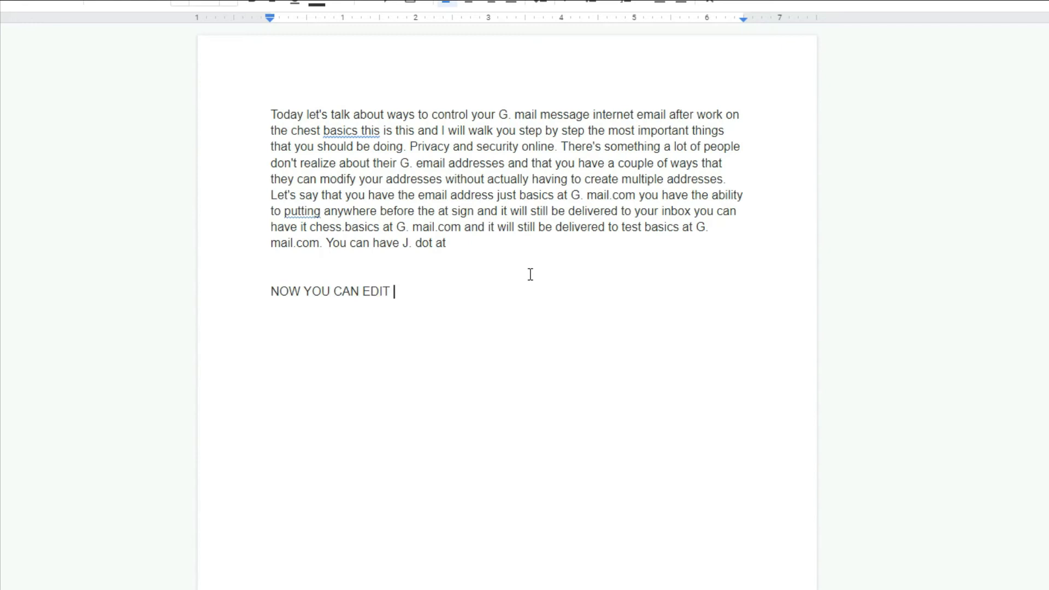
pyautogui.write('YOUR TRANSCI')
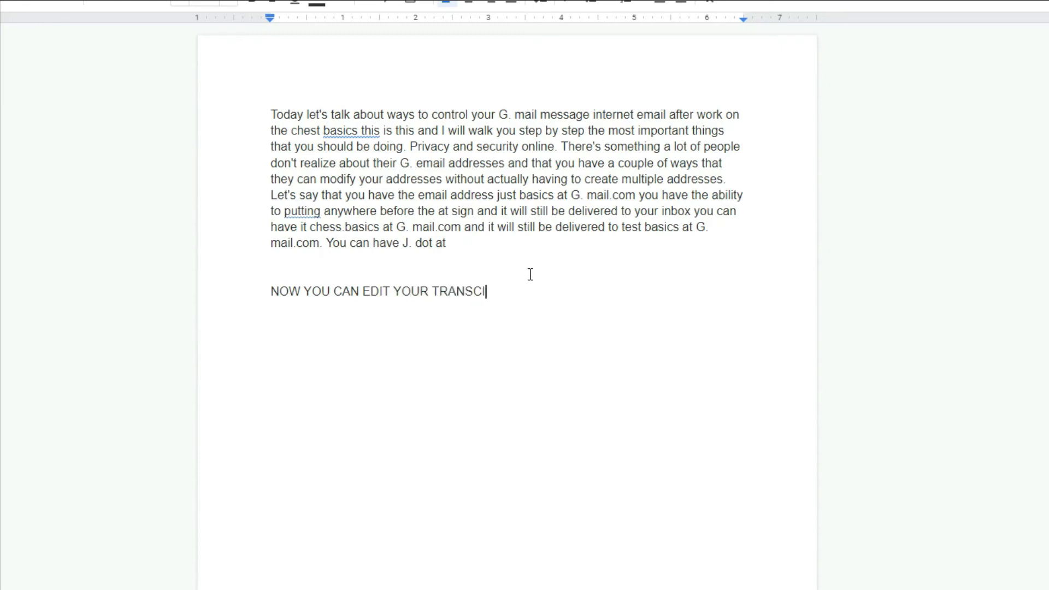
pyautogui.write('PT HERE ... OPS WRONG')
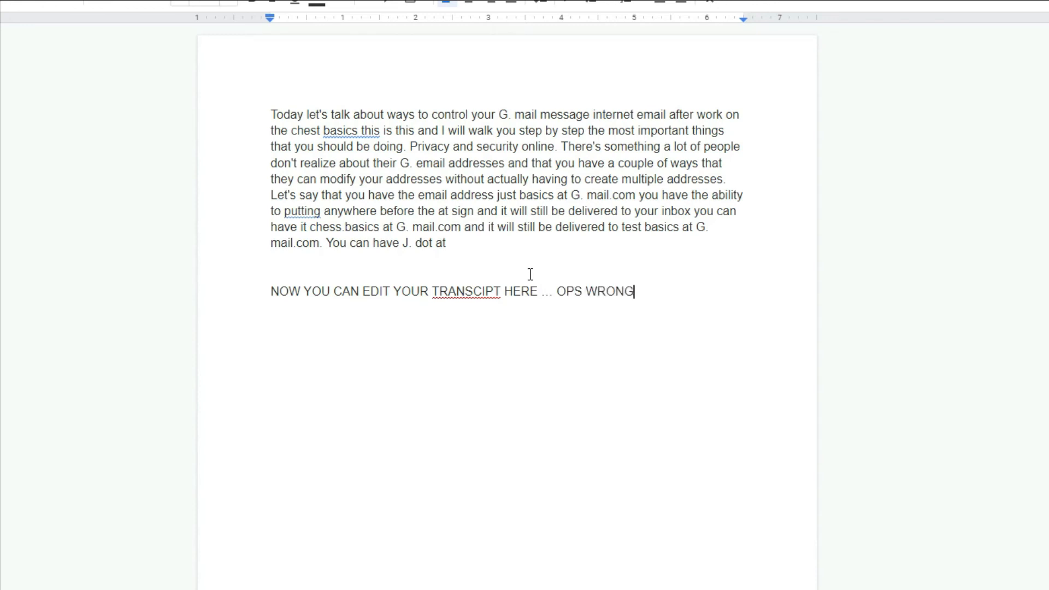
pyautogui.write('SPELLING LOL')
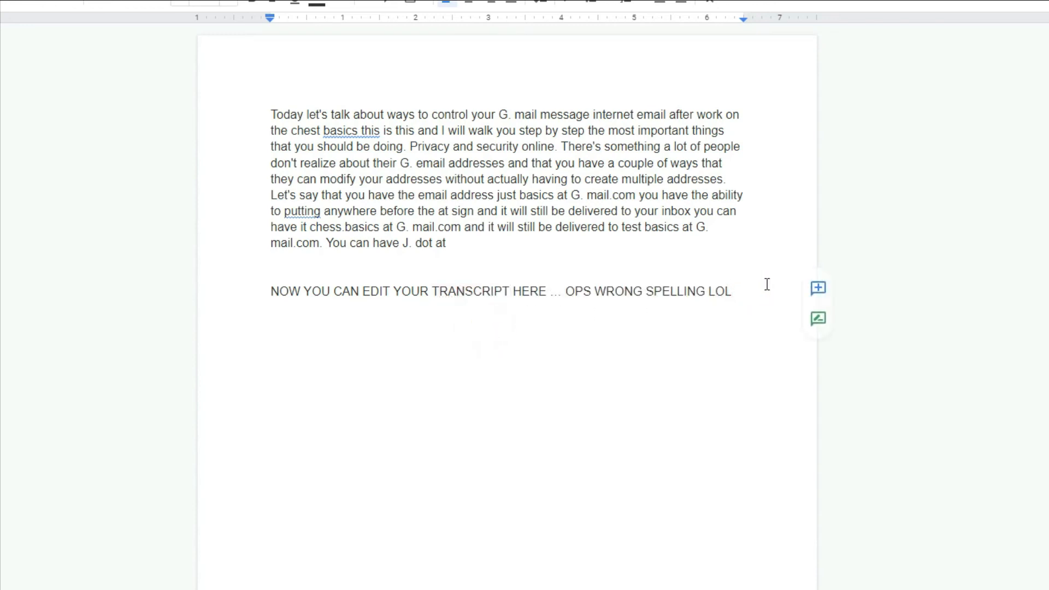
# Step: Add a closing 'gOODLUCK!' line below the note
pyautogui.write('gOODLUCK')
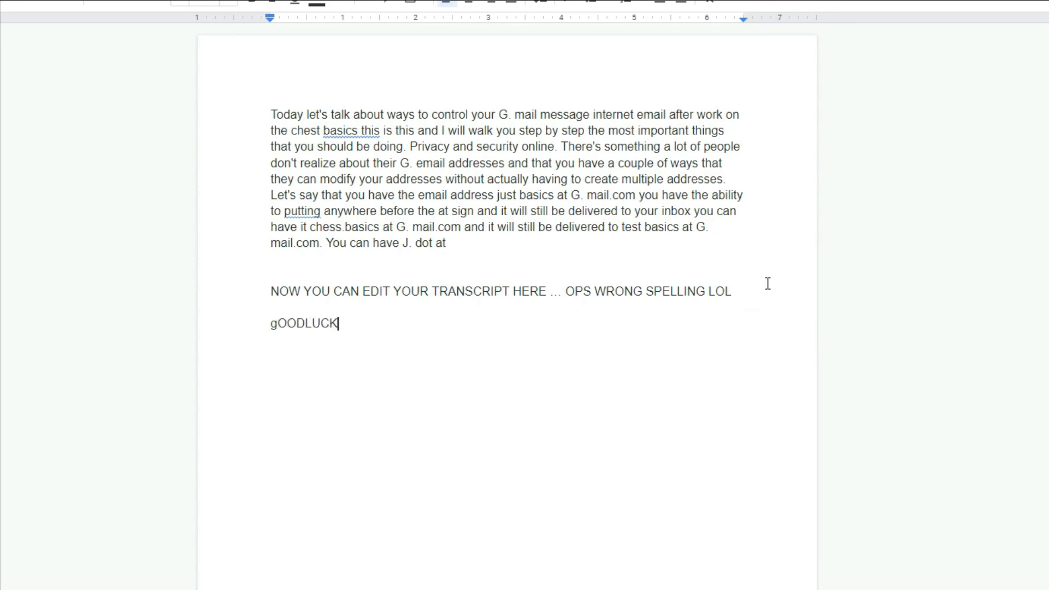
pyautogui.write('!')
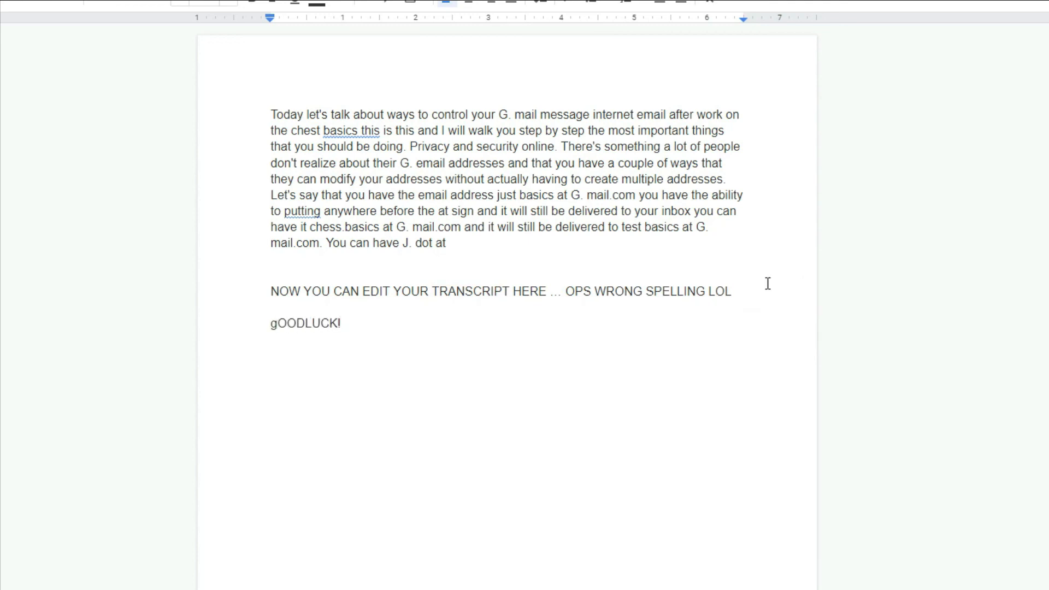